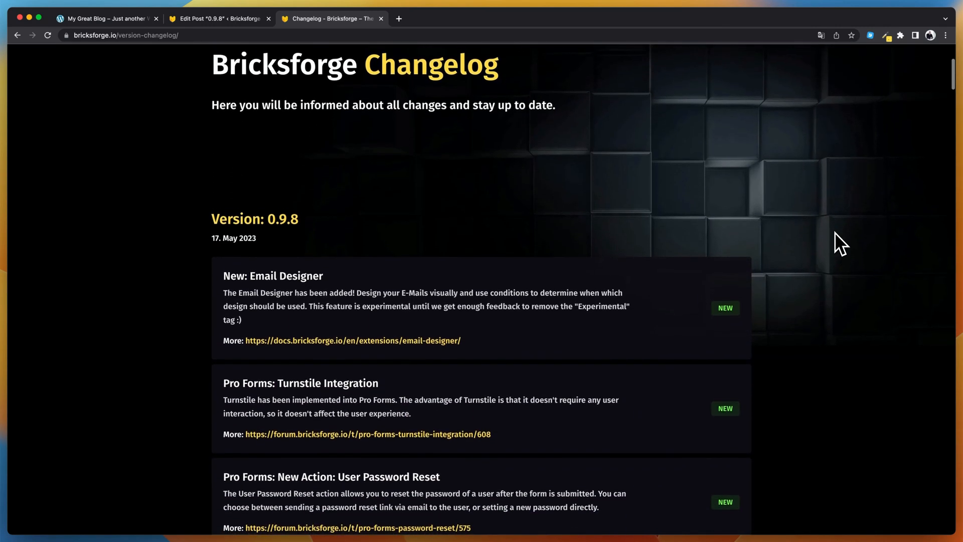
- Scroll the changelog and adjust the email button's bottom spacing
scroll(down, 3)
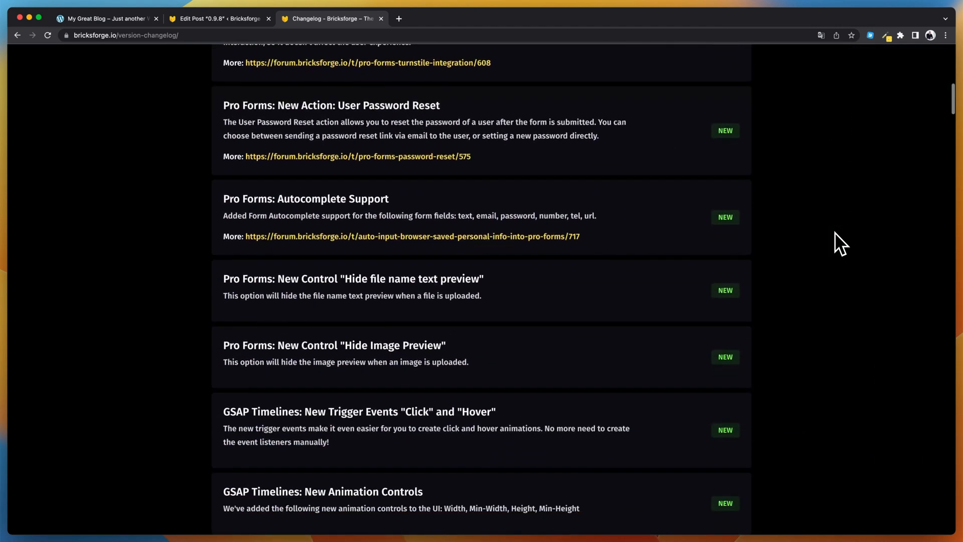
scroll(down, 3)
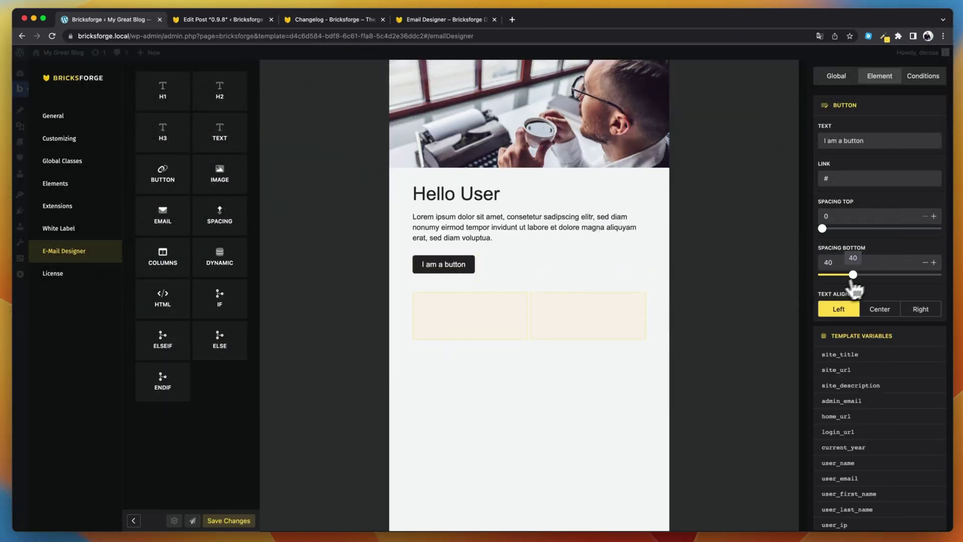
click(529, 316)
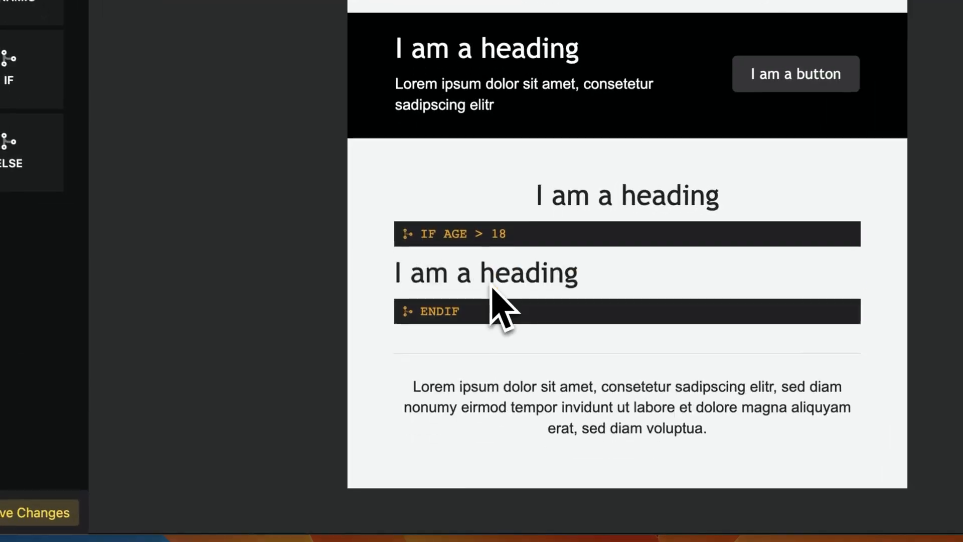
- Browse the Twig template engine documentation, scrolling through its sections
click(555, 18)
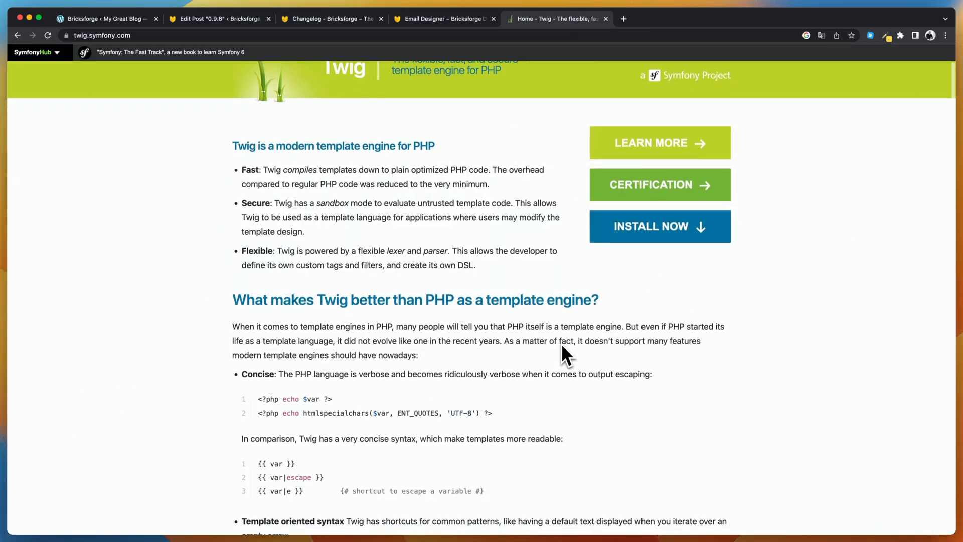
scroll(down, 3)
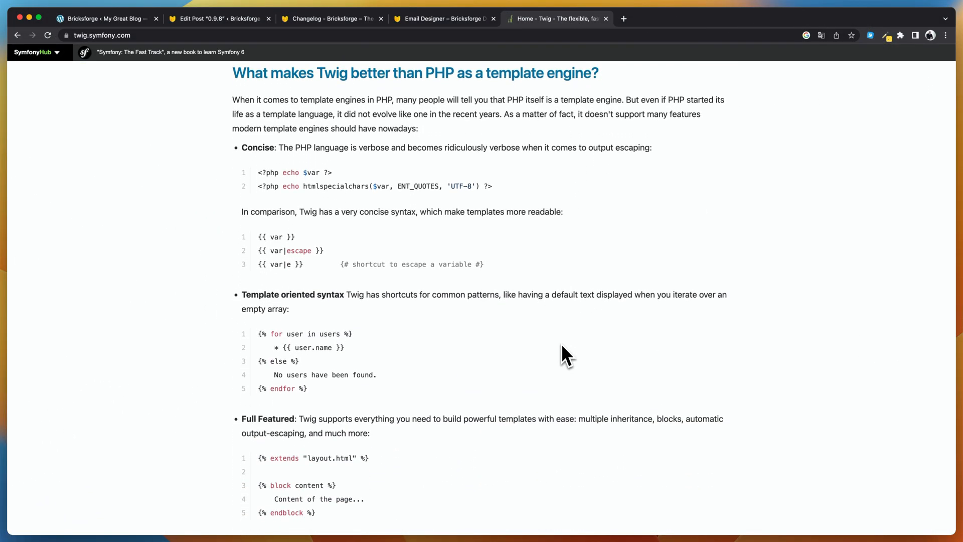
scroll(down, 3)
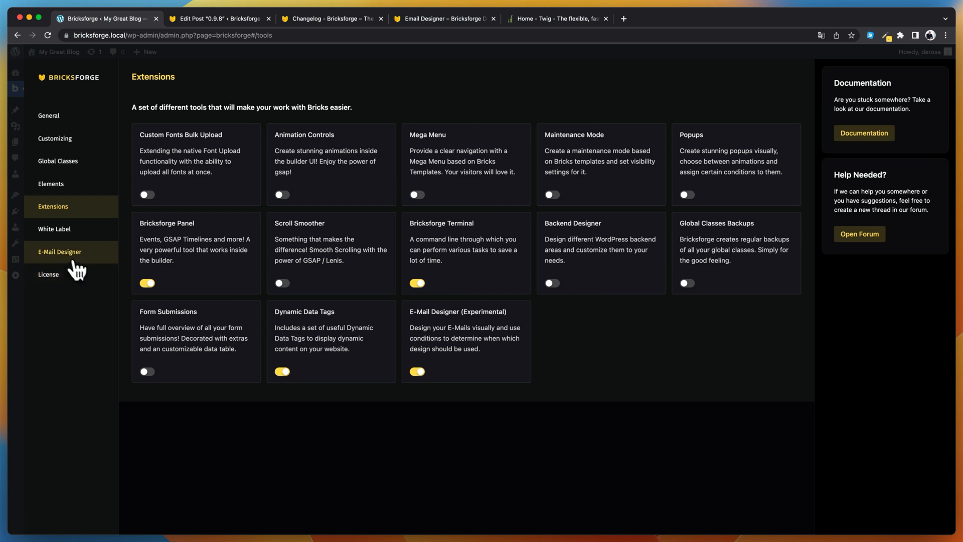
- Open a template in the E-Mail Designer and scroll to its Template Variables like user_name and user_ip
click(59, 253)
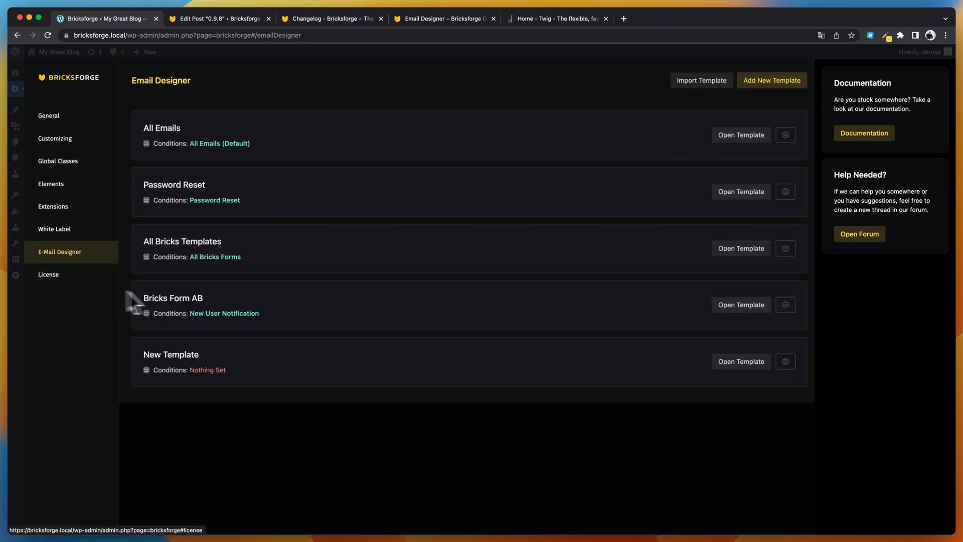
click(740, 361)
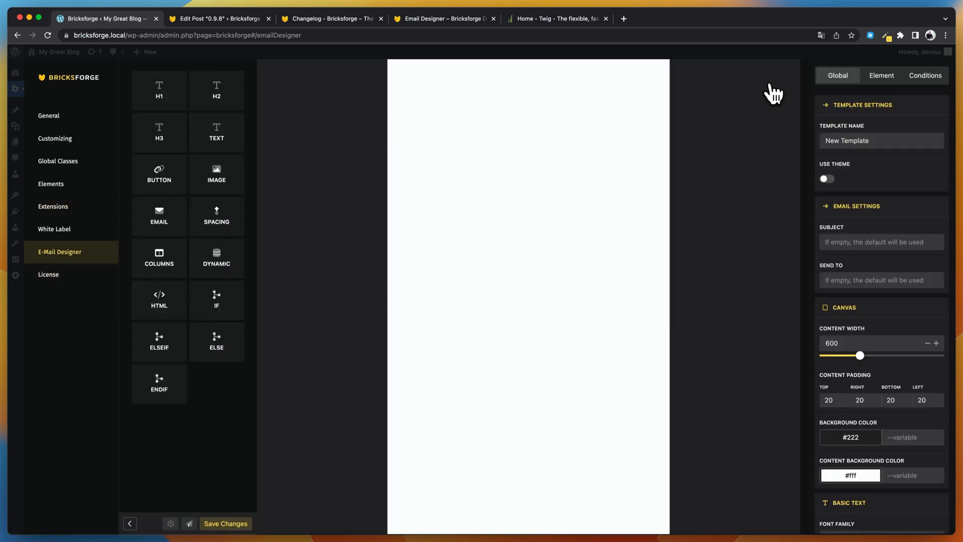
mouse_move(359, 186)
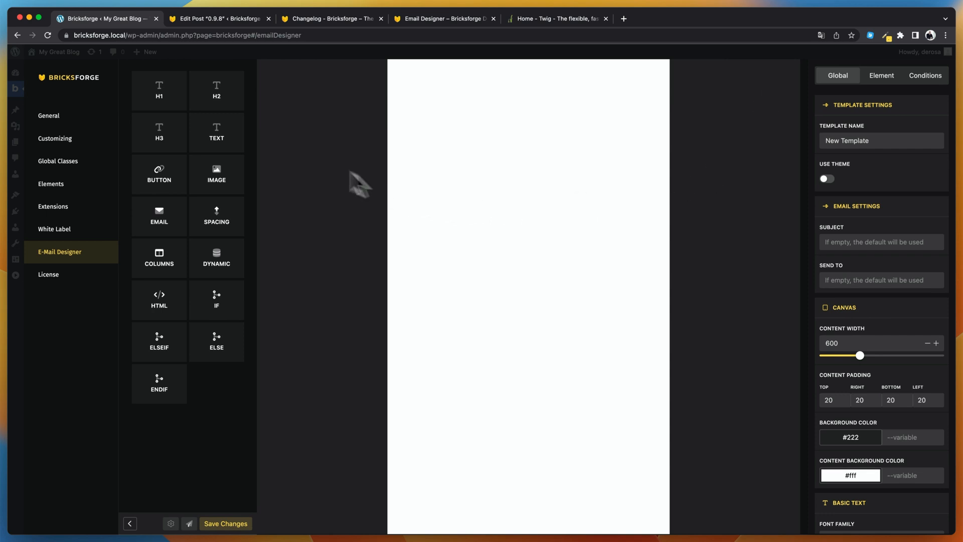
mouse_move(172, 292)
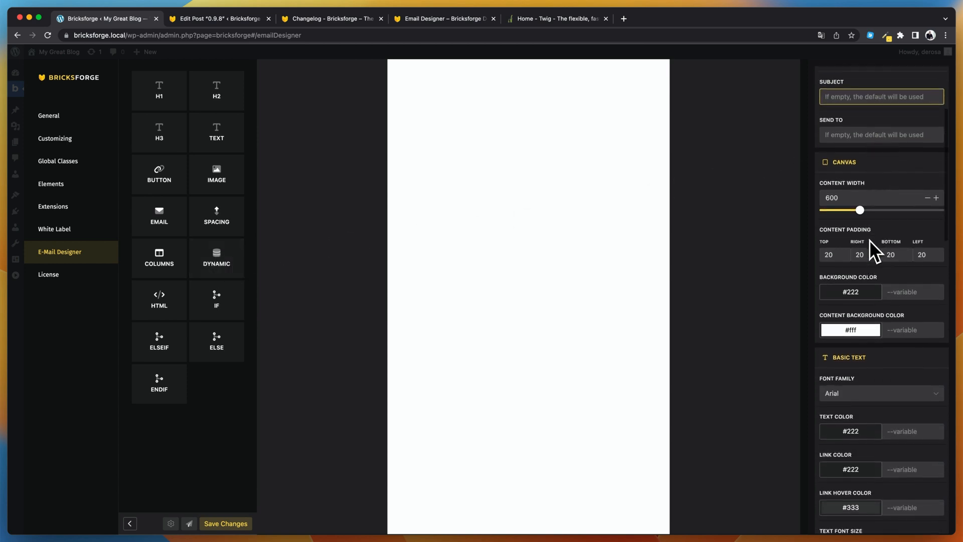
scroll(down, 3)
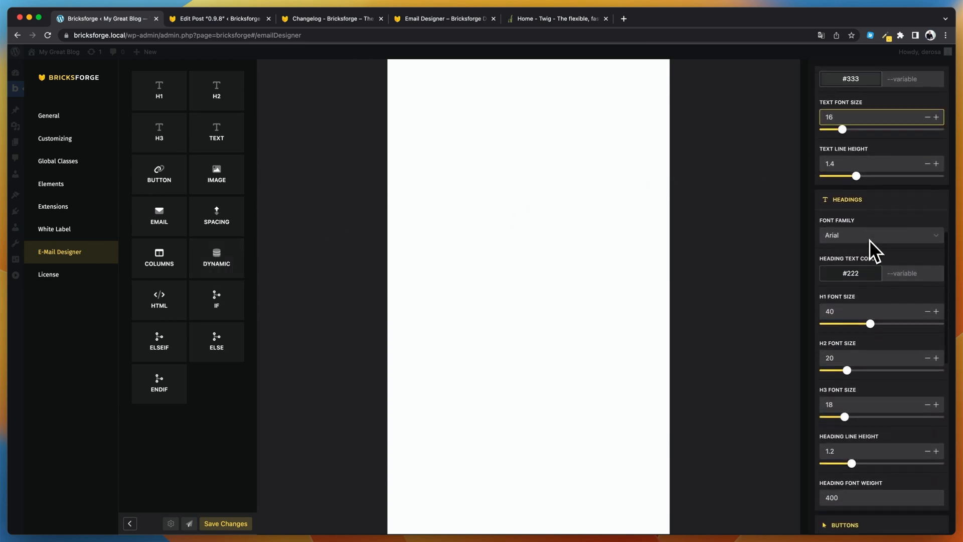
scroll(down, 3)
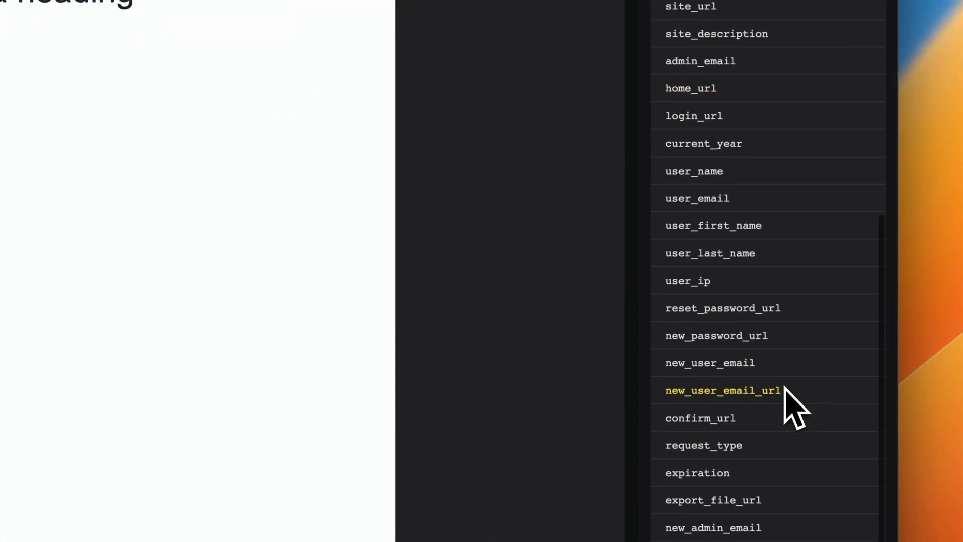
scroll(down, 3)
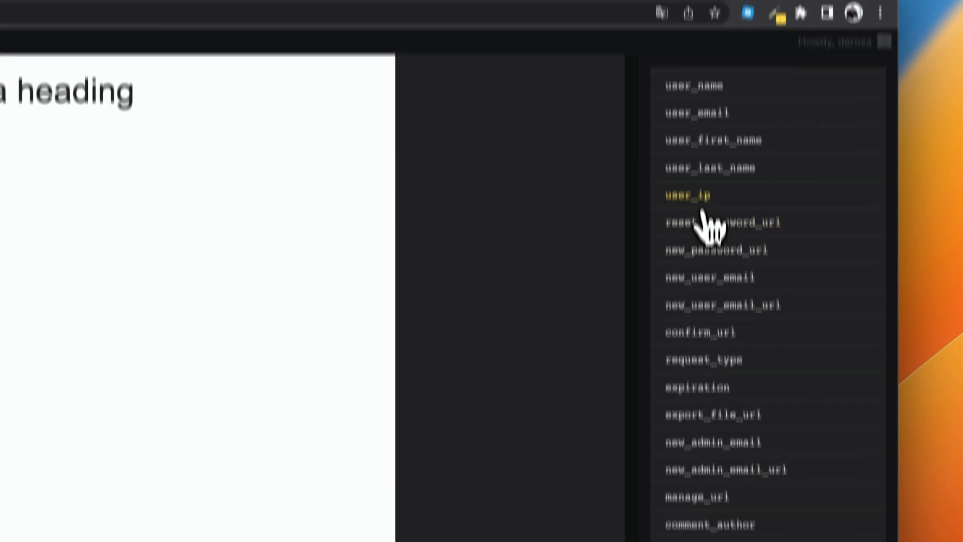
- Add a template condition and keep it applied to All Emails (Default)
click(697, 189)
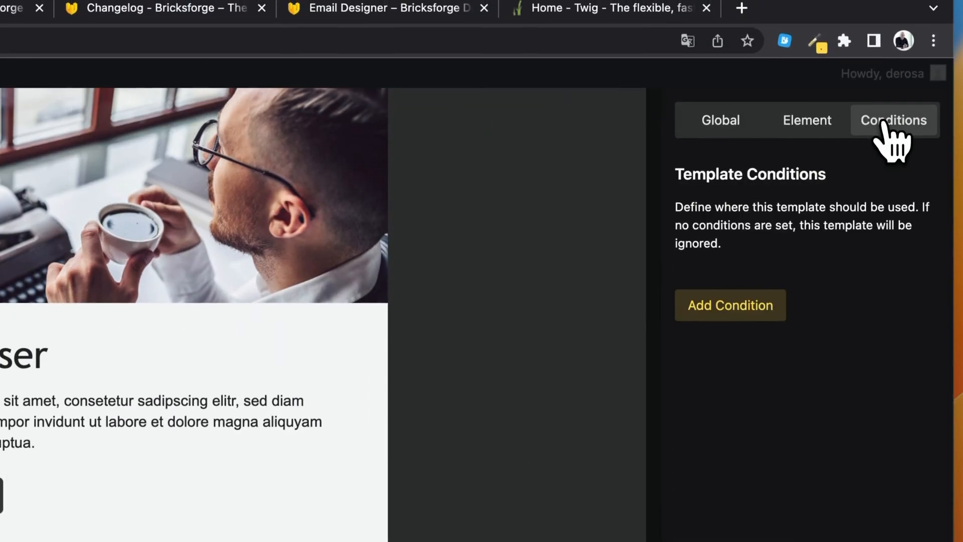
click(729, 304)
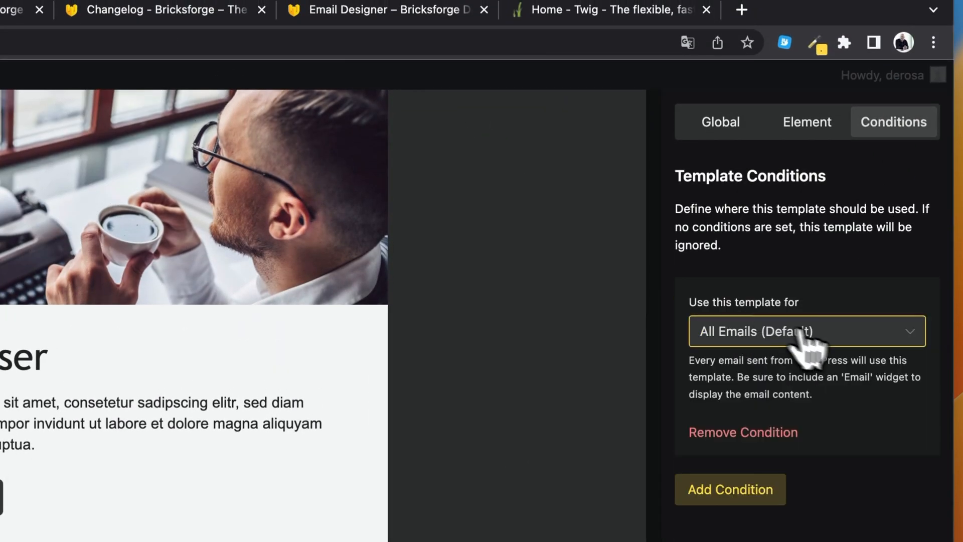
click(806, 331)
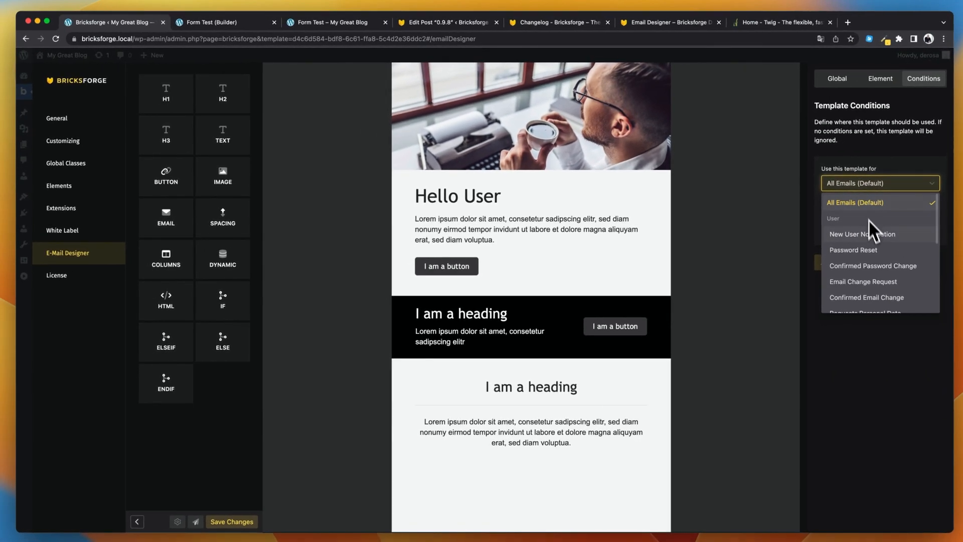
scroll(down, 3)
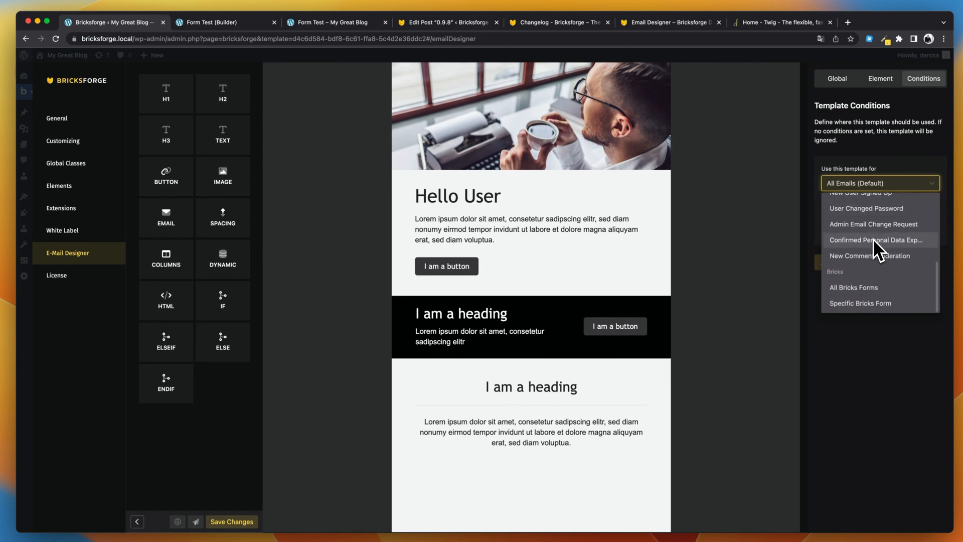
click(859, 303)
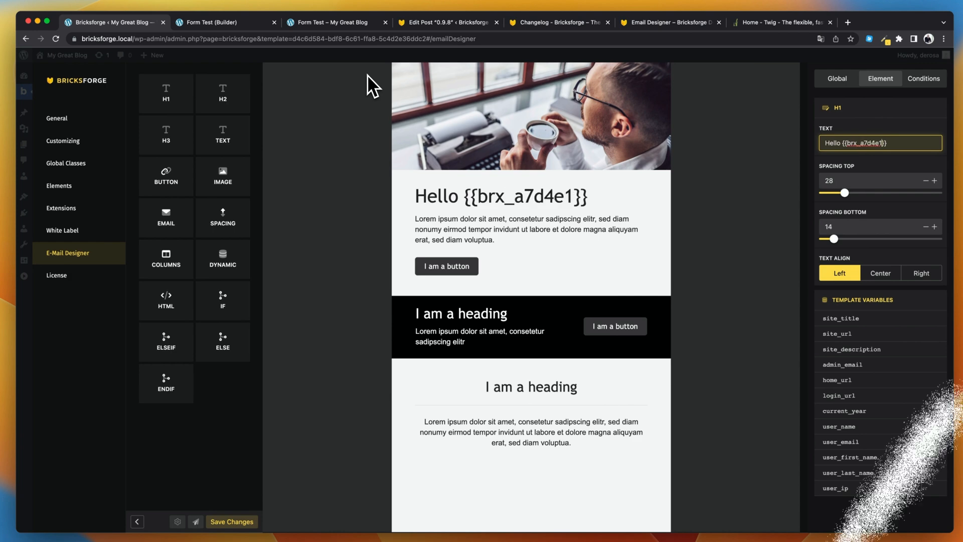
- Submit the form with name Harold and view the Contact form request email in MailHog
click(332, 22)
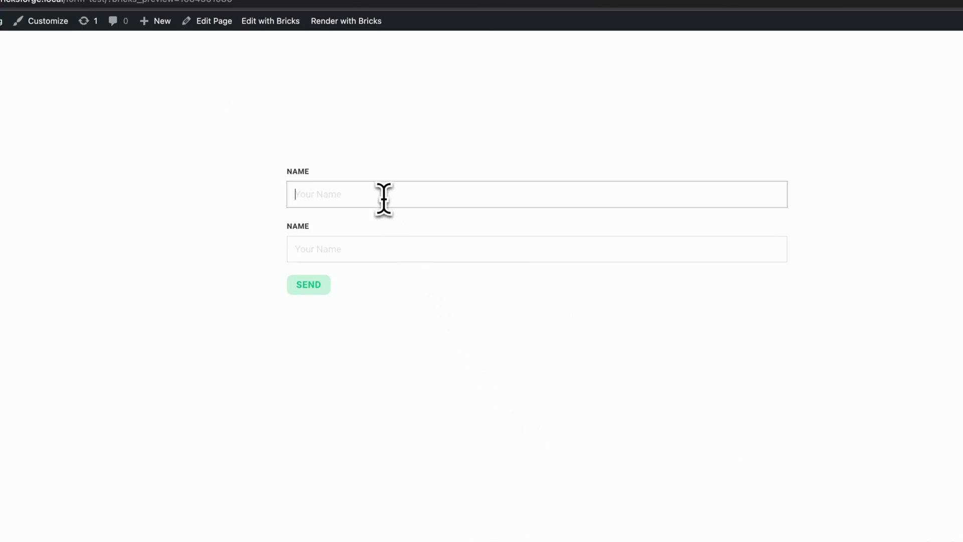
text(Harold)
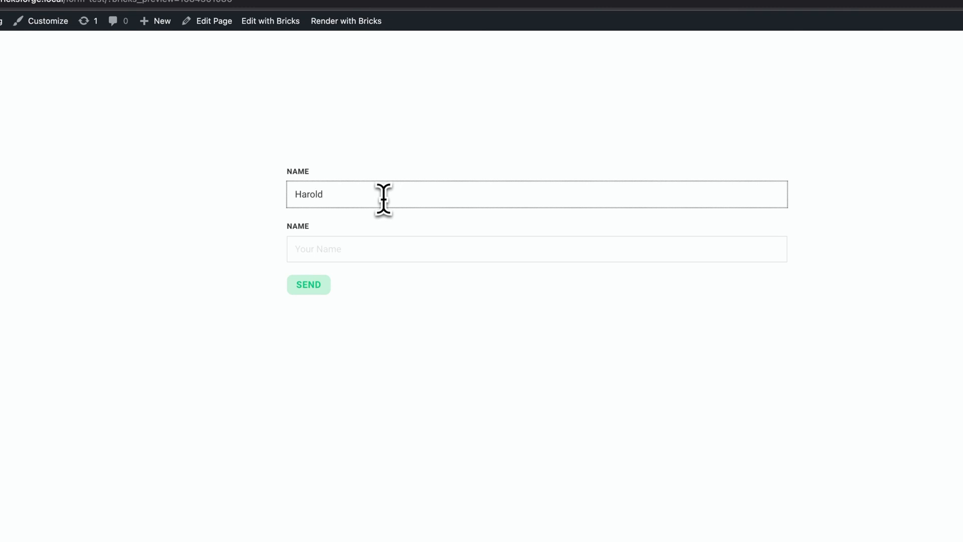
click(308, 283)
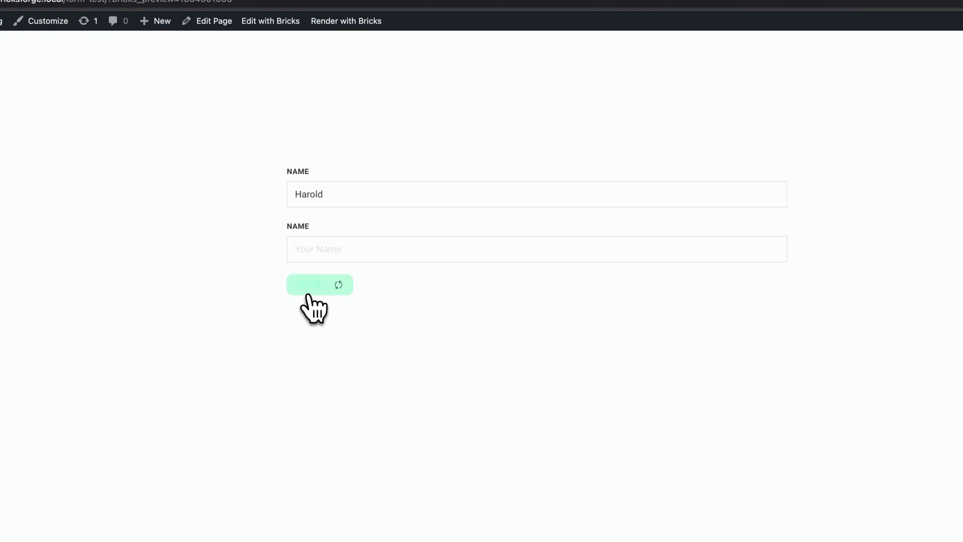
click(319, 283)
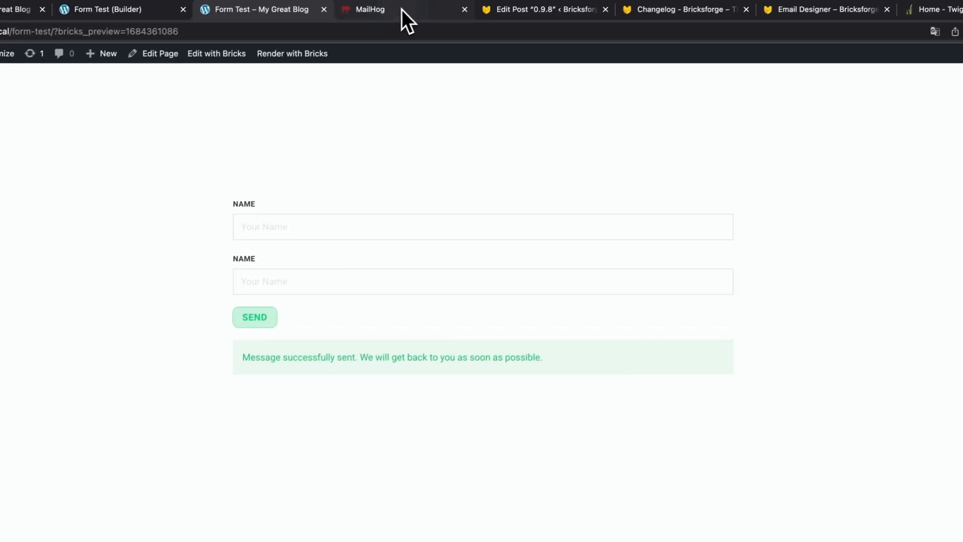
click(365, 9)
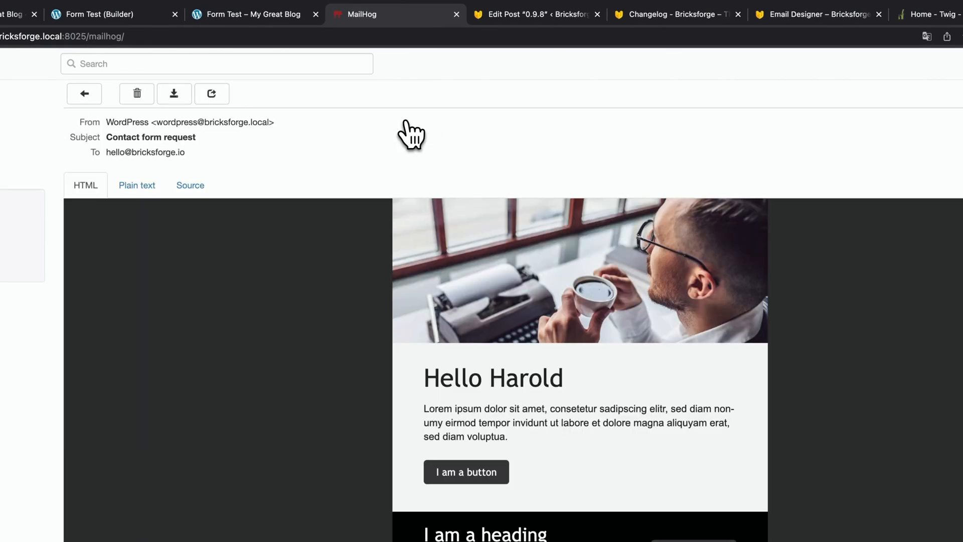
mouse_move(428, 376)
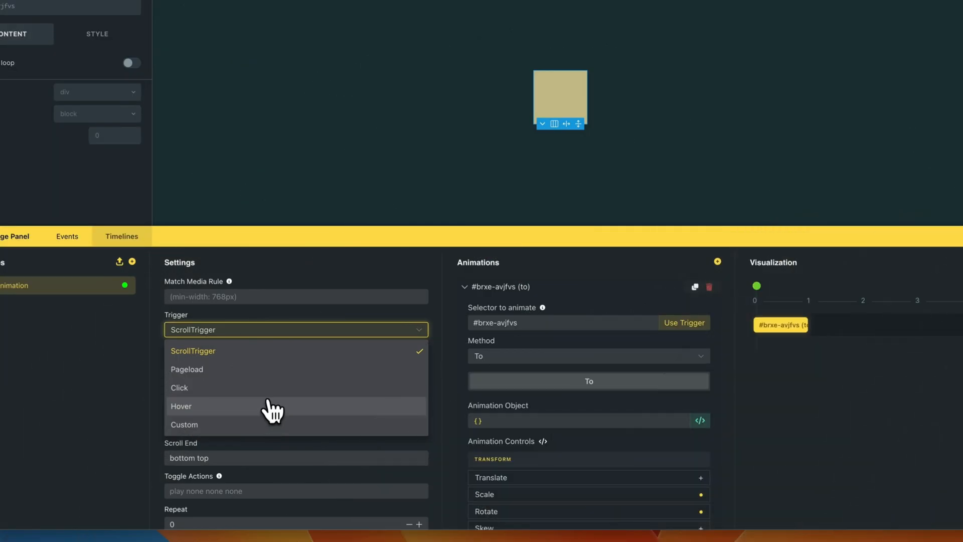
- Set the timeline trigger to Click with secondary-click triggering enabled
click(178, 387)
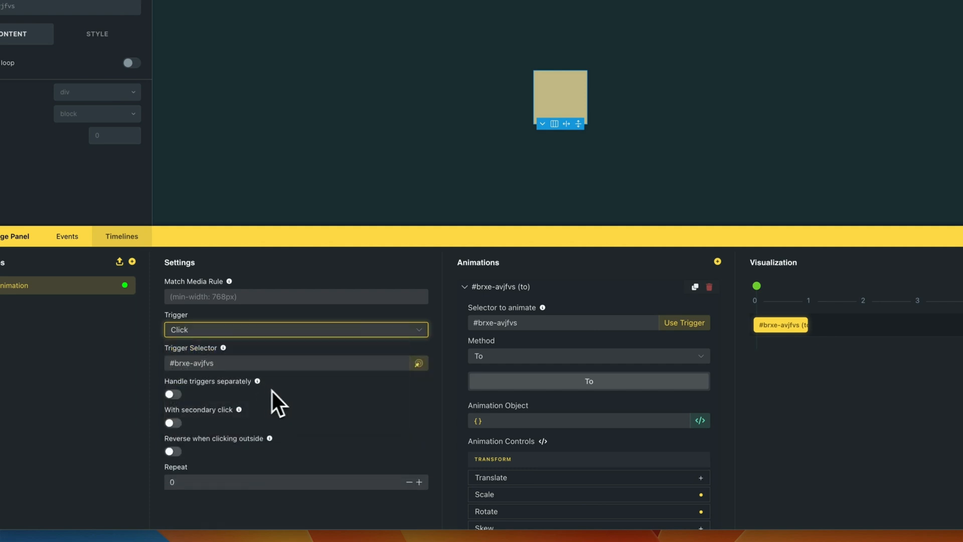
click(173, 422)
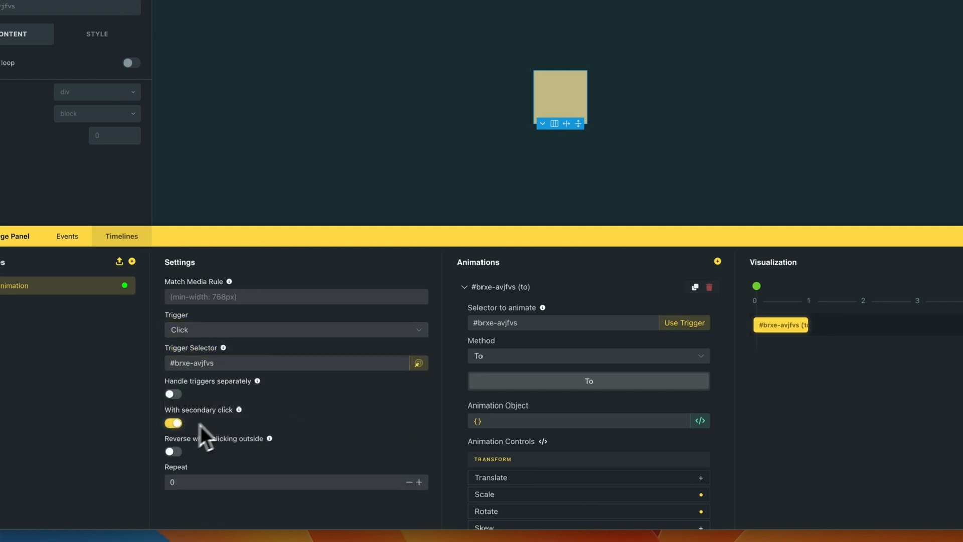
click(173, 450)
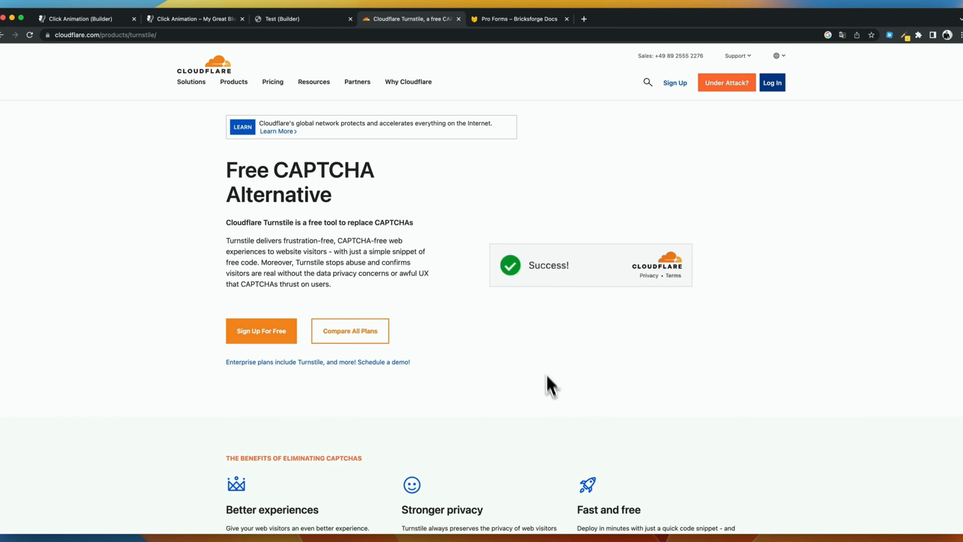
- Show the Pro Forms documentation scrolled to its Turnstile section
click(519, 18)
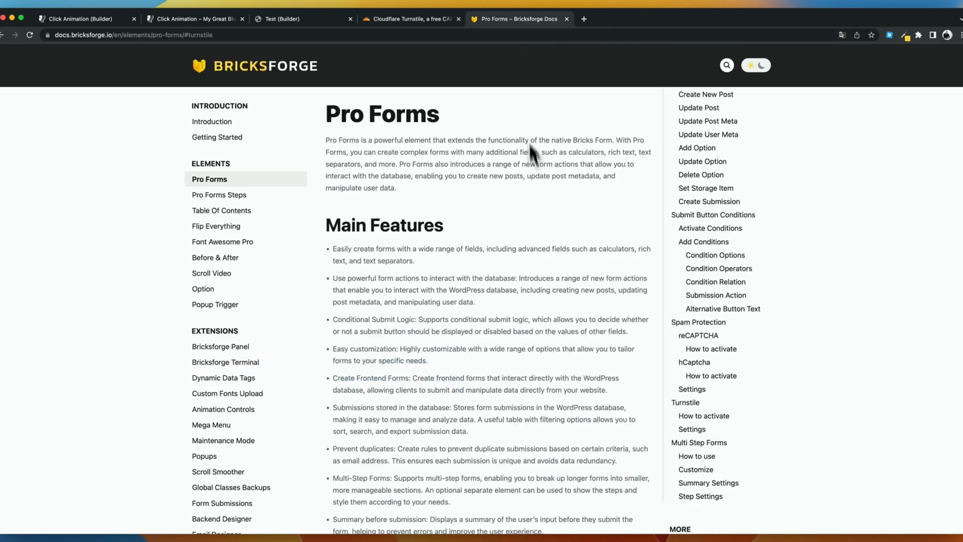
scroll(down, 3)
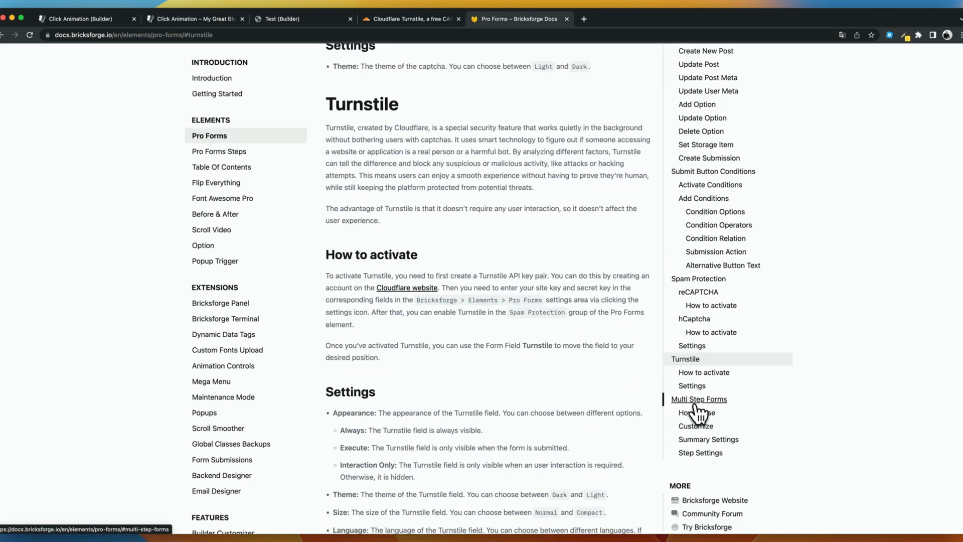
scroll(down, 3)
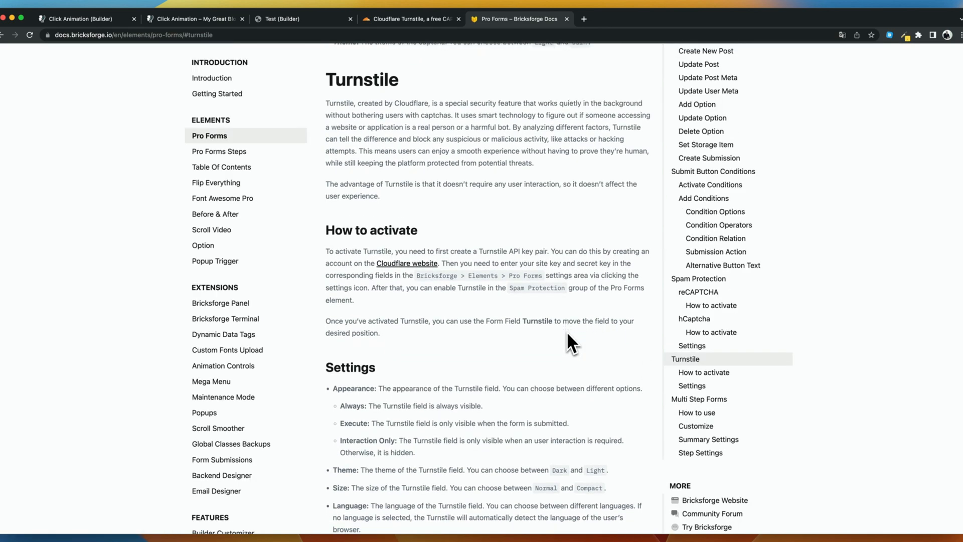
scroll(down, 3)
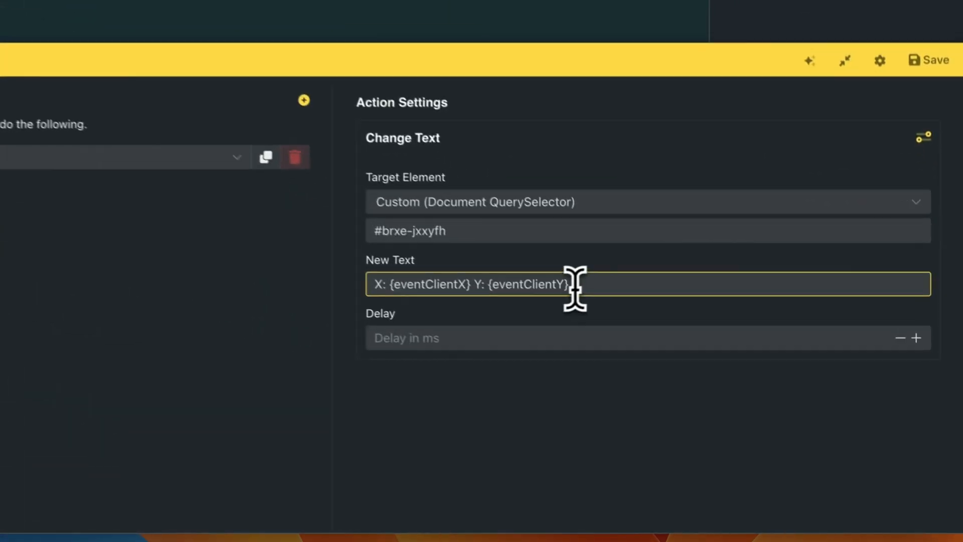
- Save the Change Text action and view the live page showing X and Y click coordinates
click(929, 60)
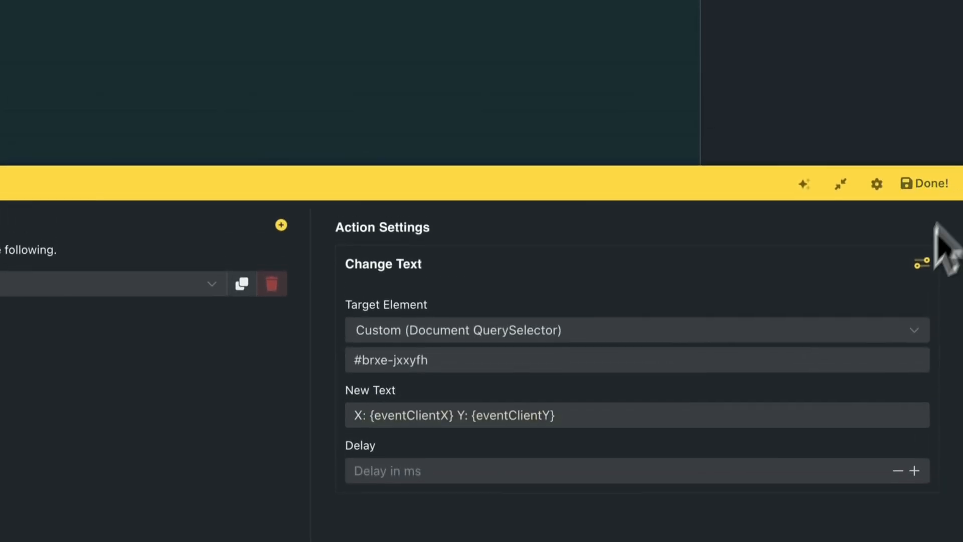
click(926, 183)
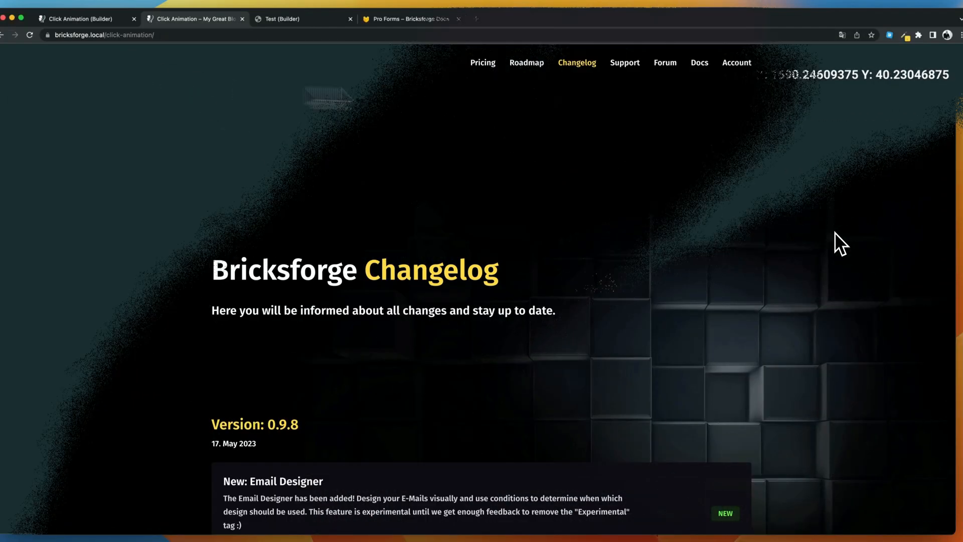
- Scroll through the Email Designer documentation's widget descriptions such as Image and Email
scroll(down, 3)
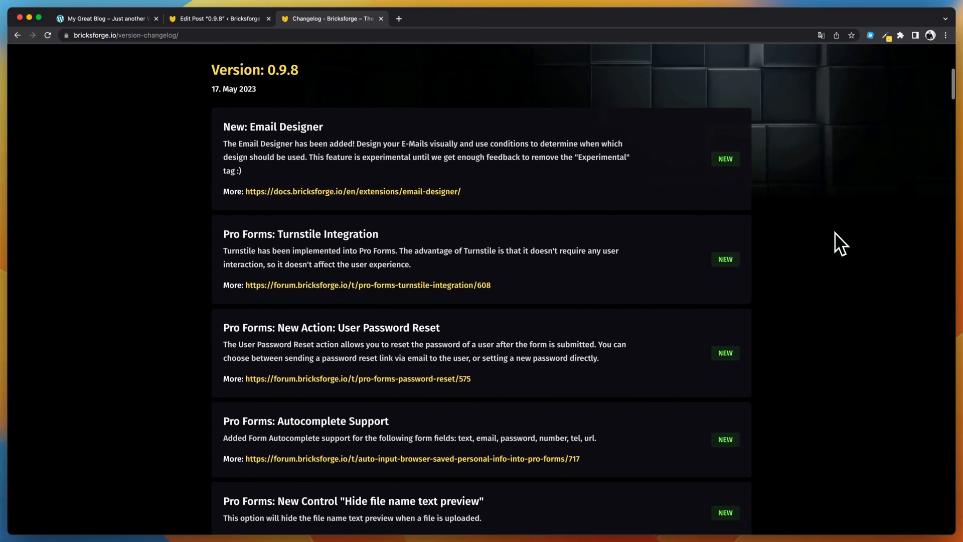
scroll(down, 3)
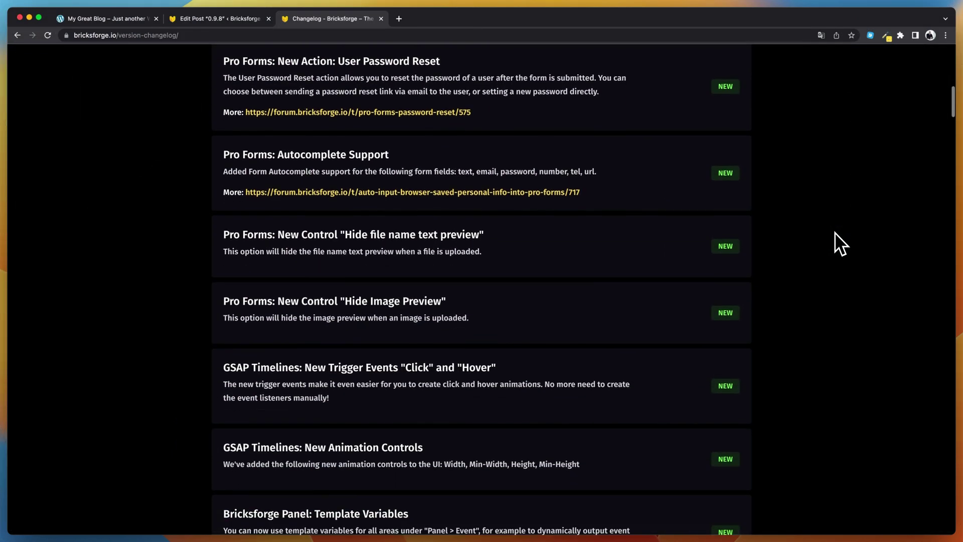
scroll(down, 3)
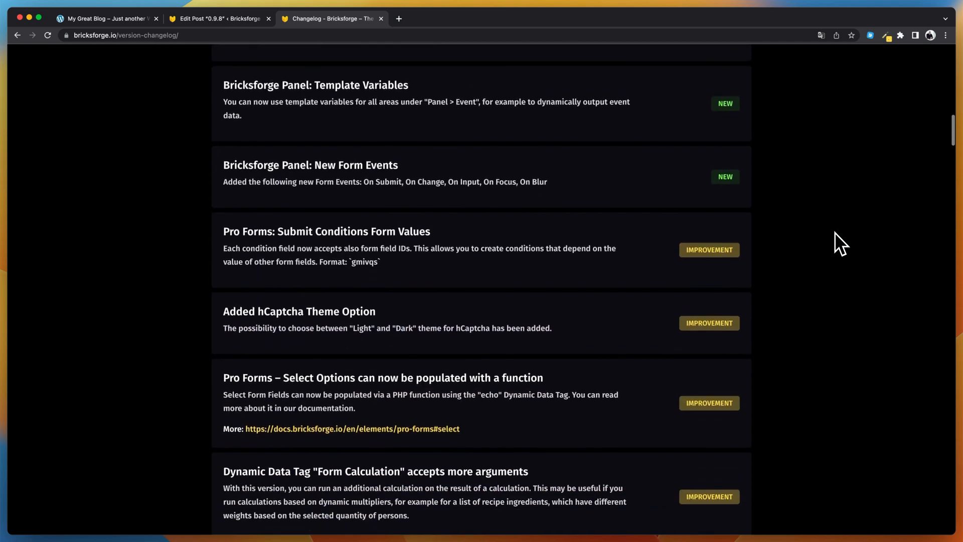
scroll(down, 3)
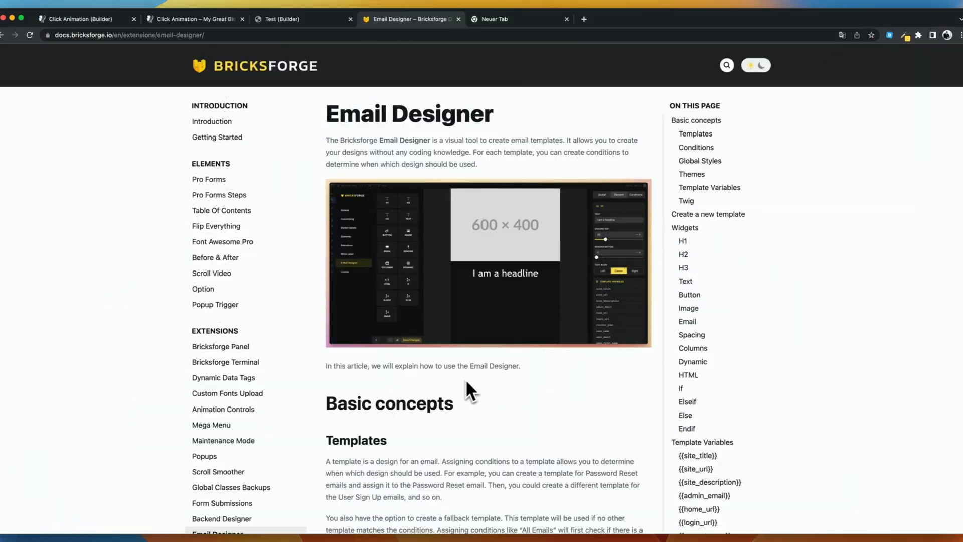
scroll(down, 3)
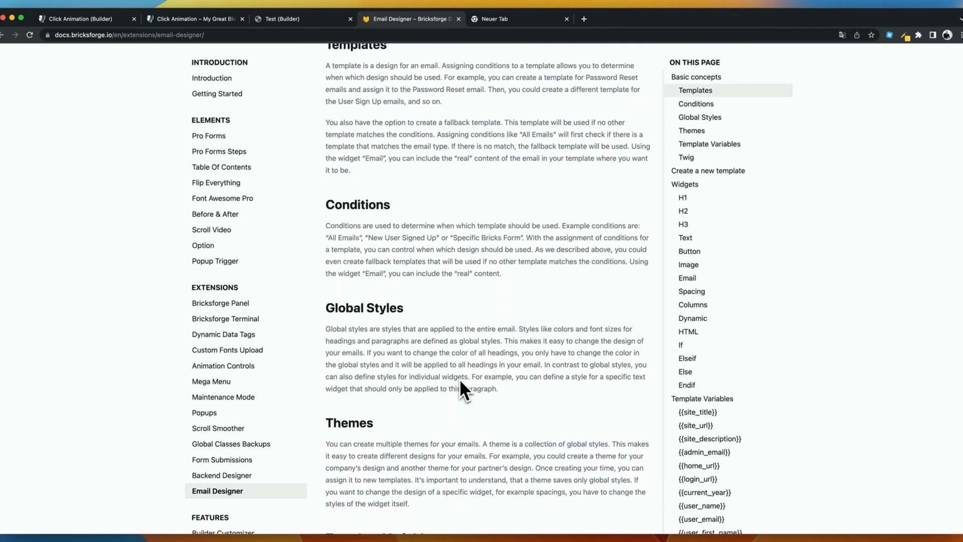
scroll(down, 3)
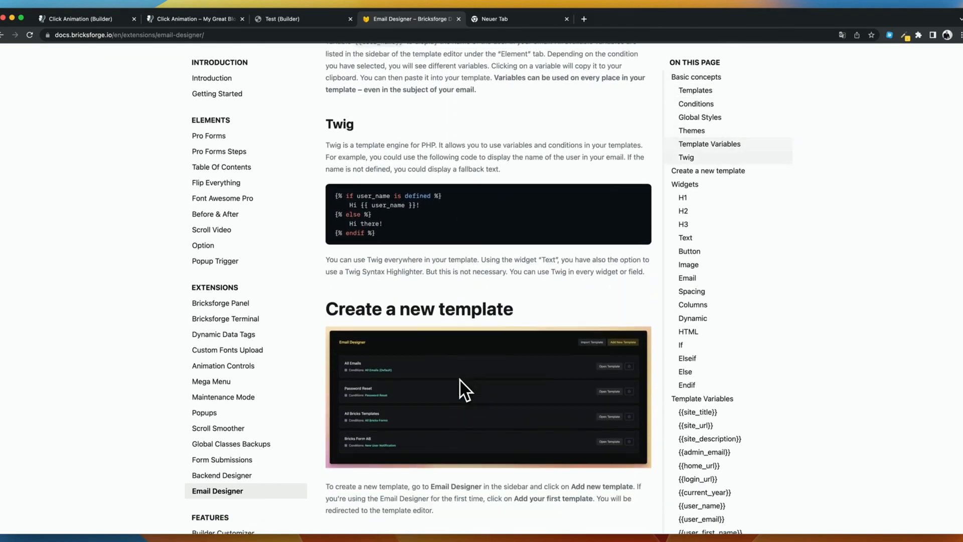
scroll(down, 3)
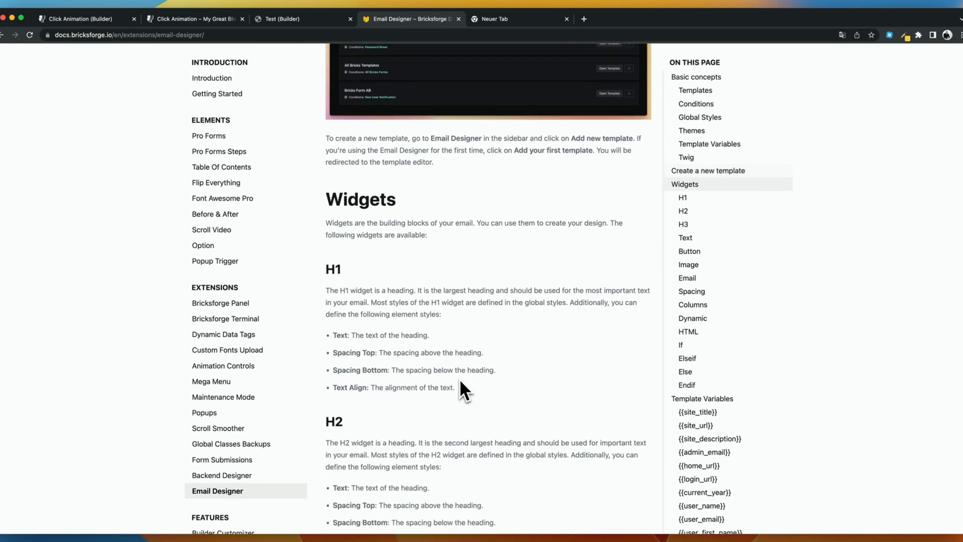
scroll(down, 3)
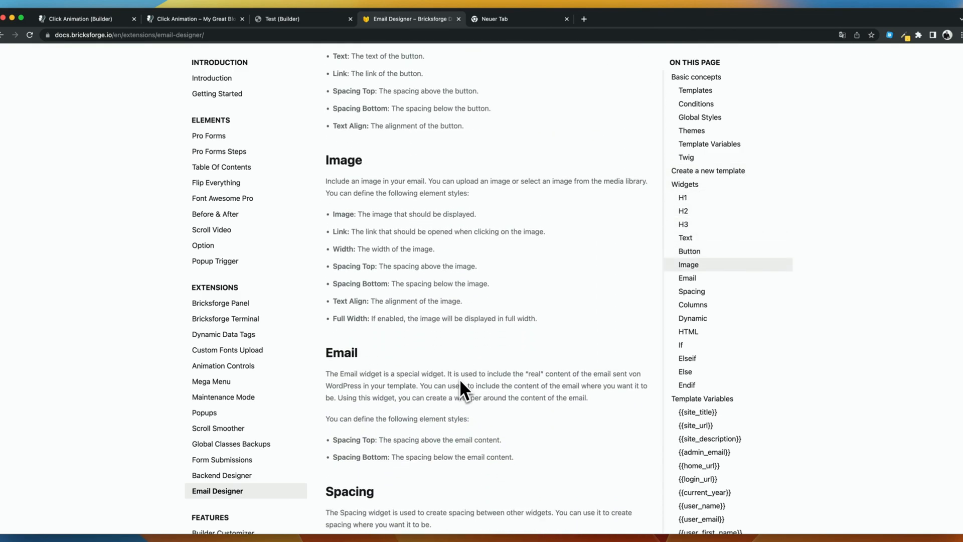